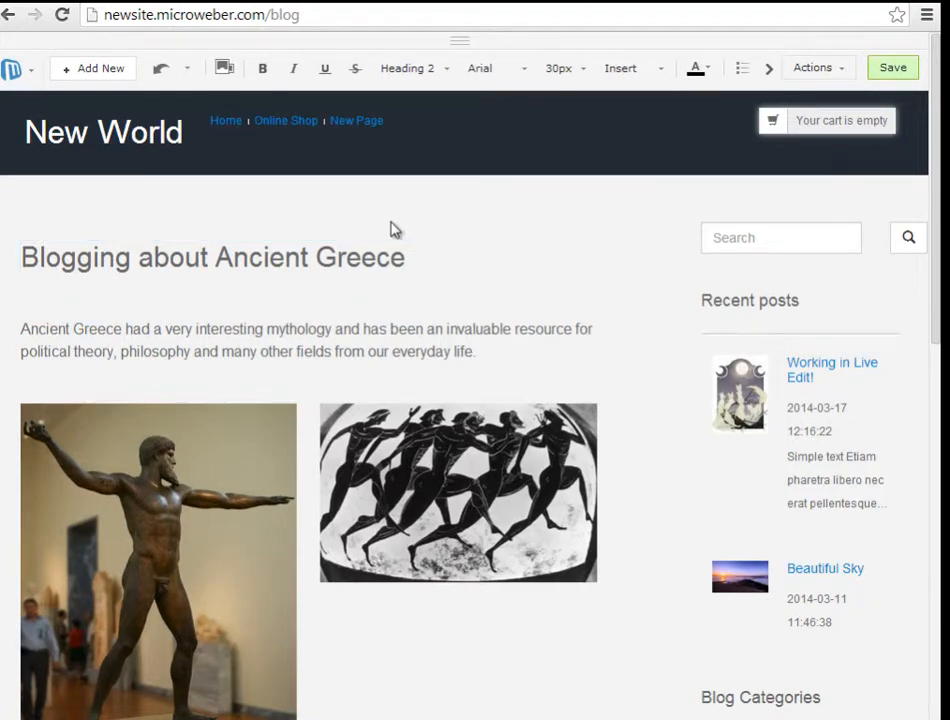
mouse_move(396, 246)
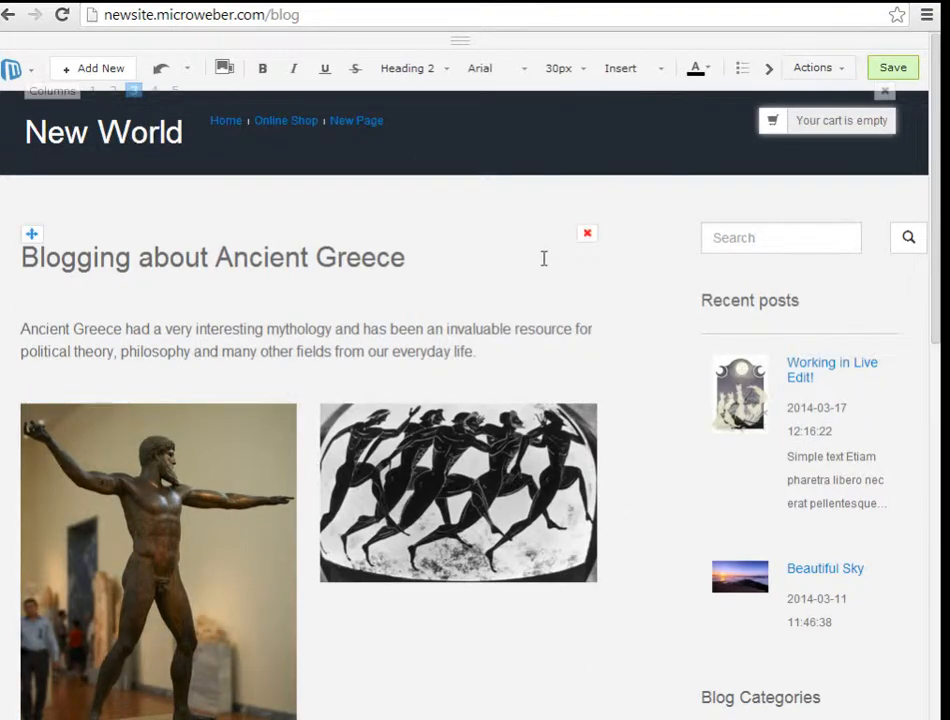
Step: Set the default font to Tahoma via Template Settings, after trying Arial and Times New Roman
scroll(down, 3)
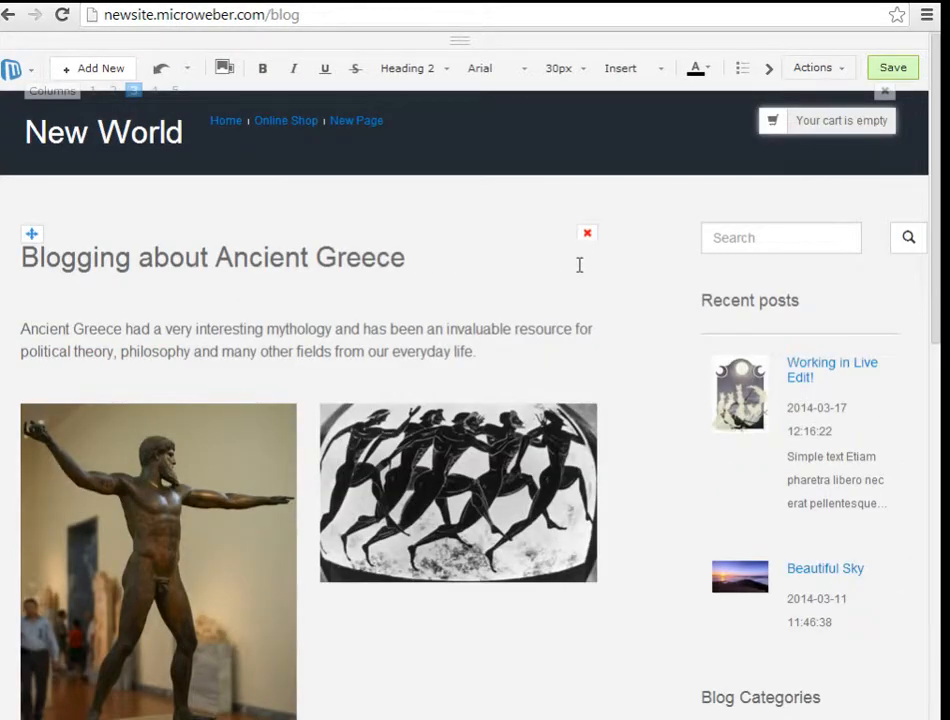
click(812, 68)
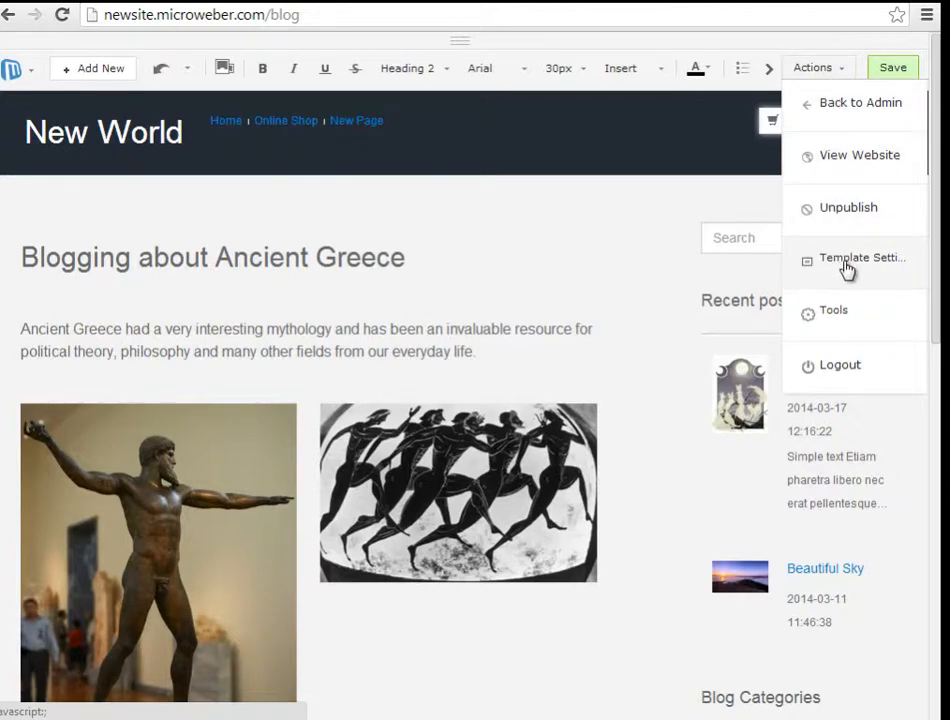
mouse_move(850, 278)
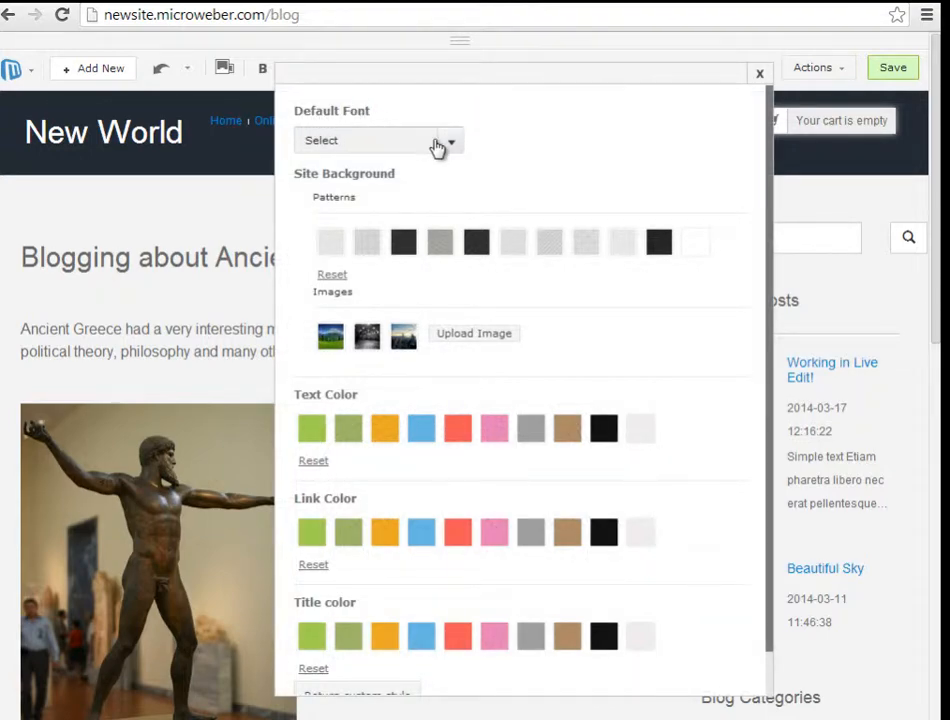
click(380, 140)
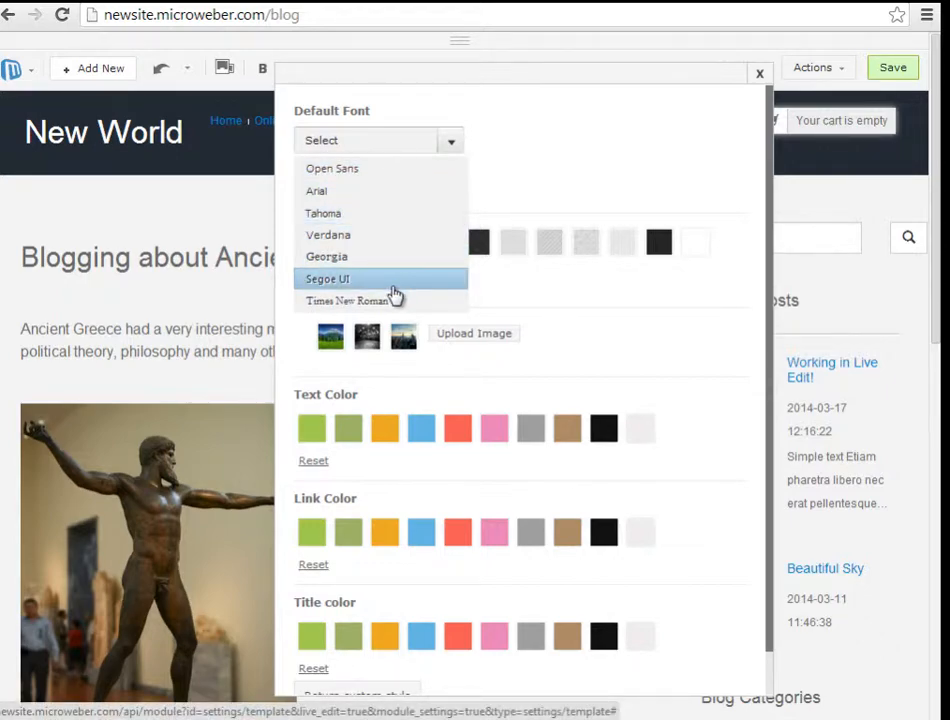
mouse_move(330, 192)
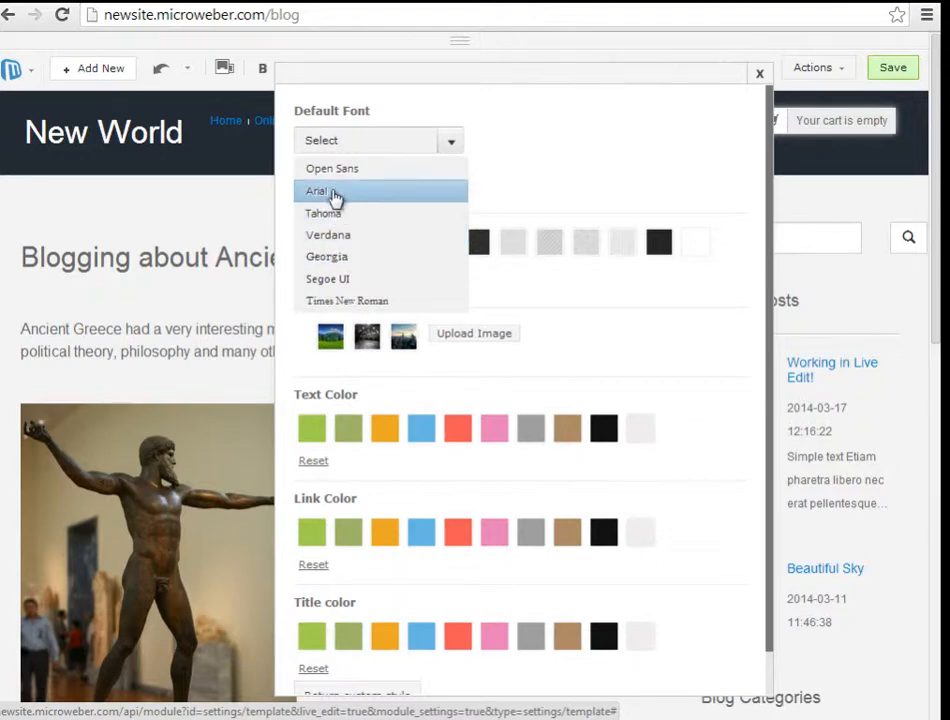
click(316, 192)
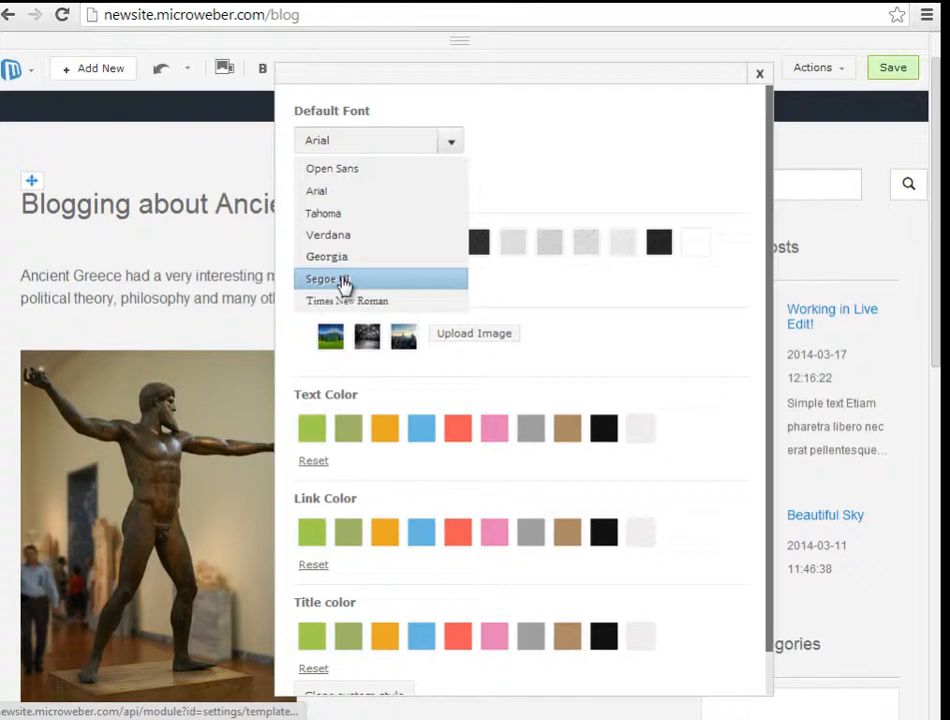
click(346, 300)
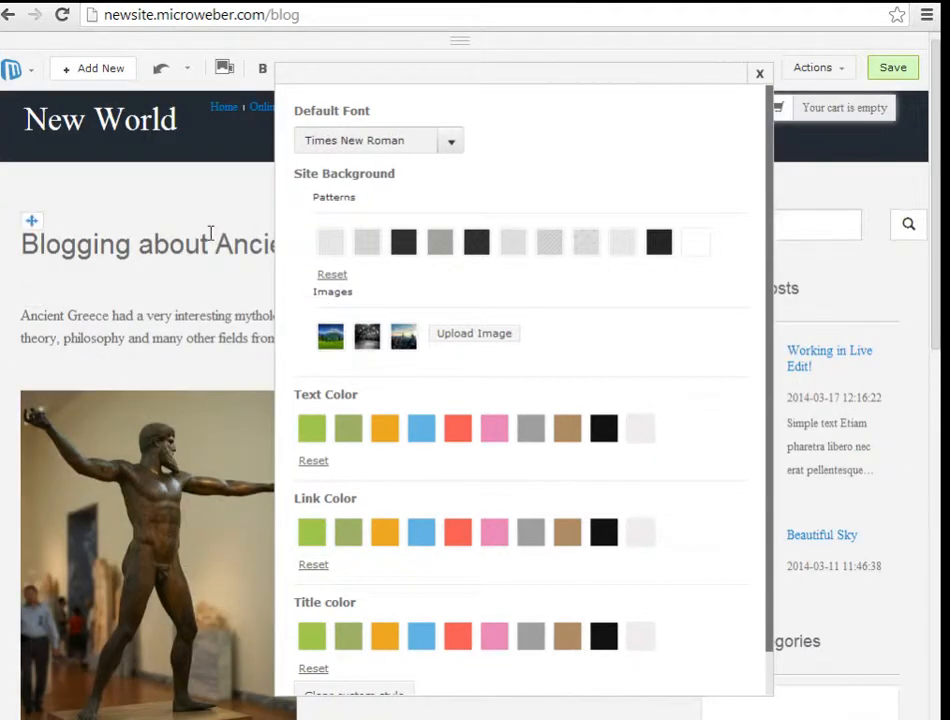
click(378, 140)
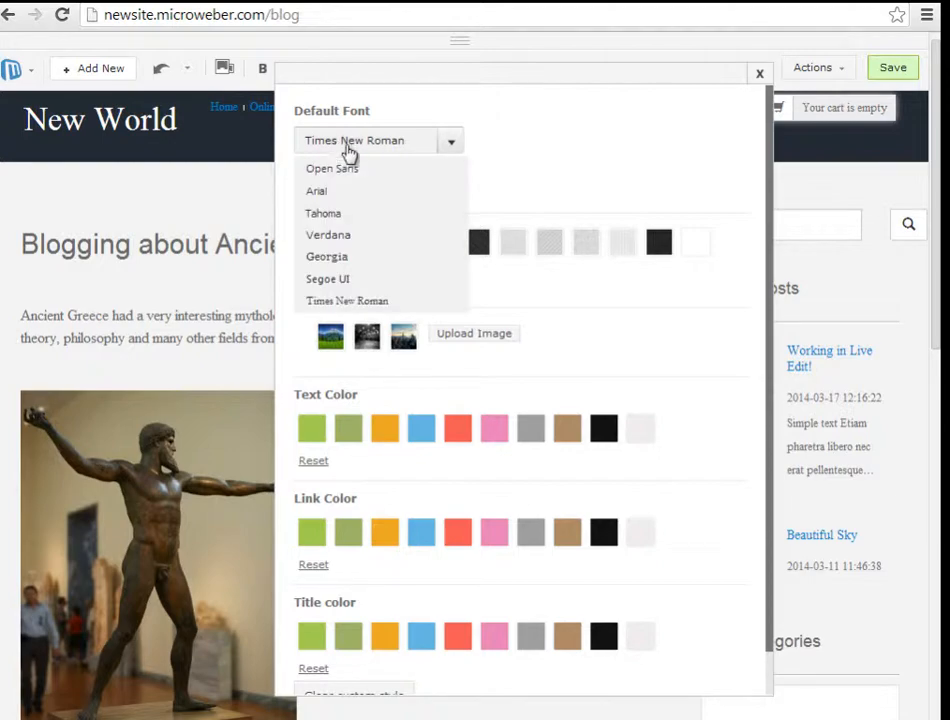
click(324, 212)
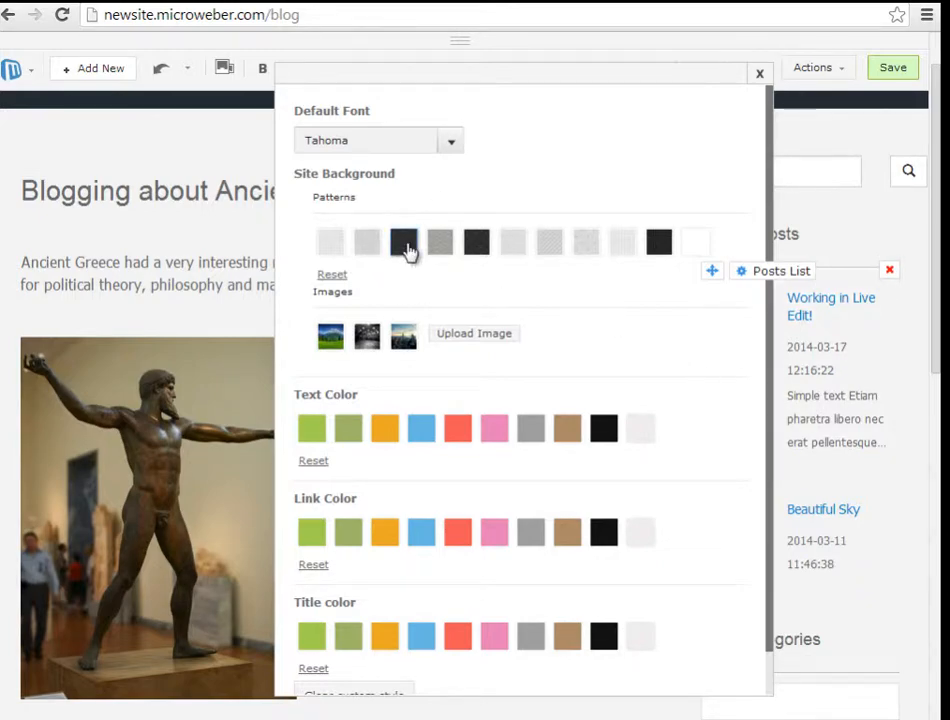
Step: Try a dark and a light pattern, then use the mountain landscape image as the site background
click(404, 244)
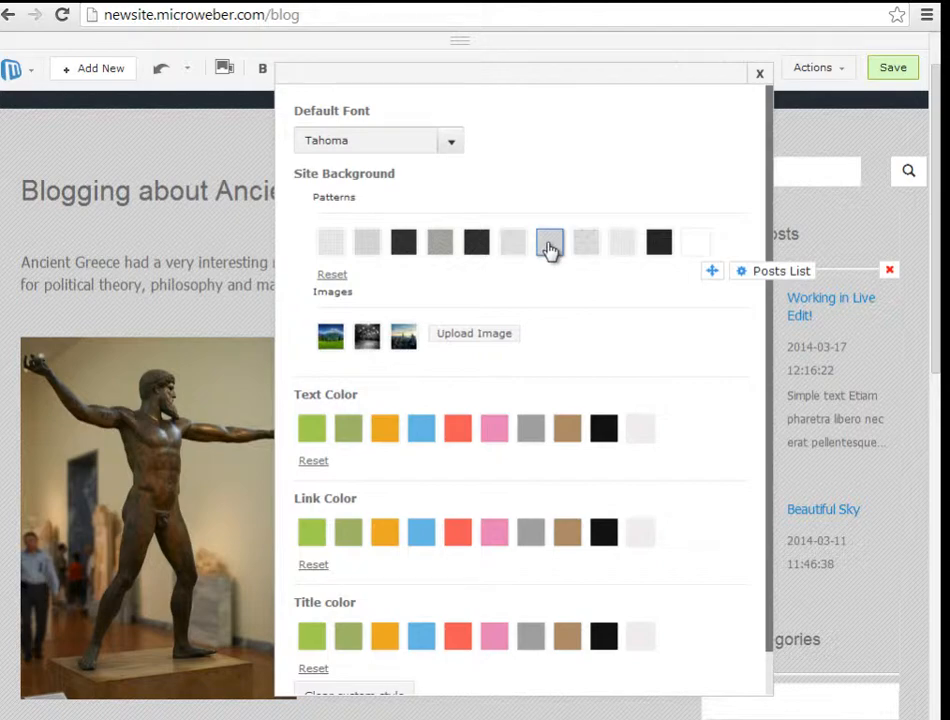
click(548, 240)
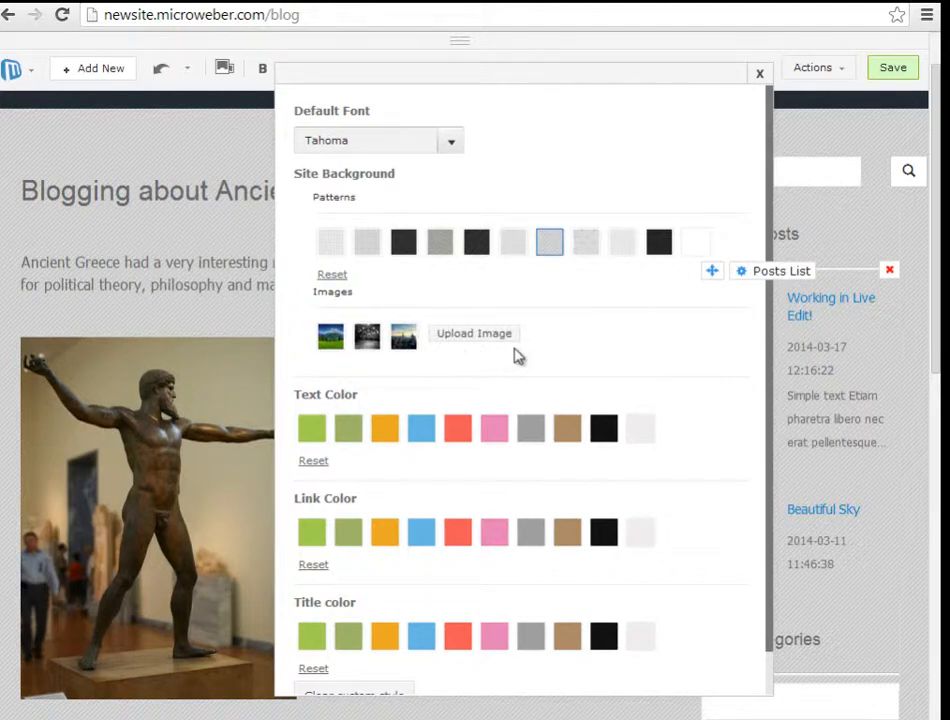
mouse_move(504, 340)
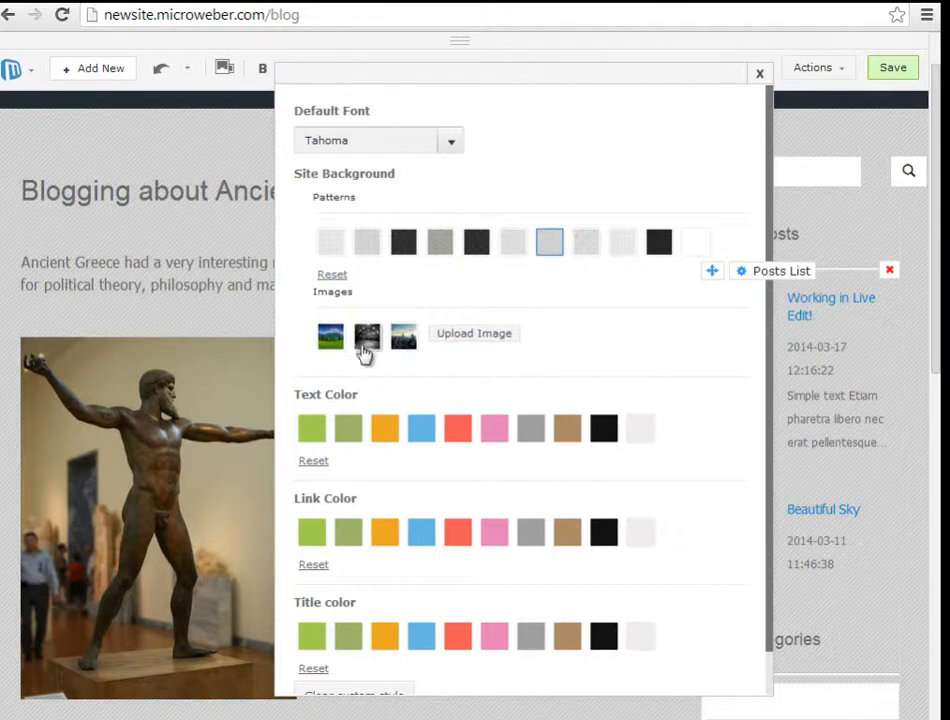
click(330, 336)
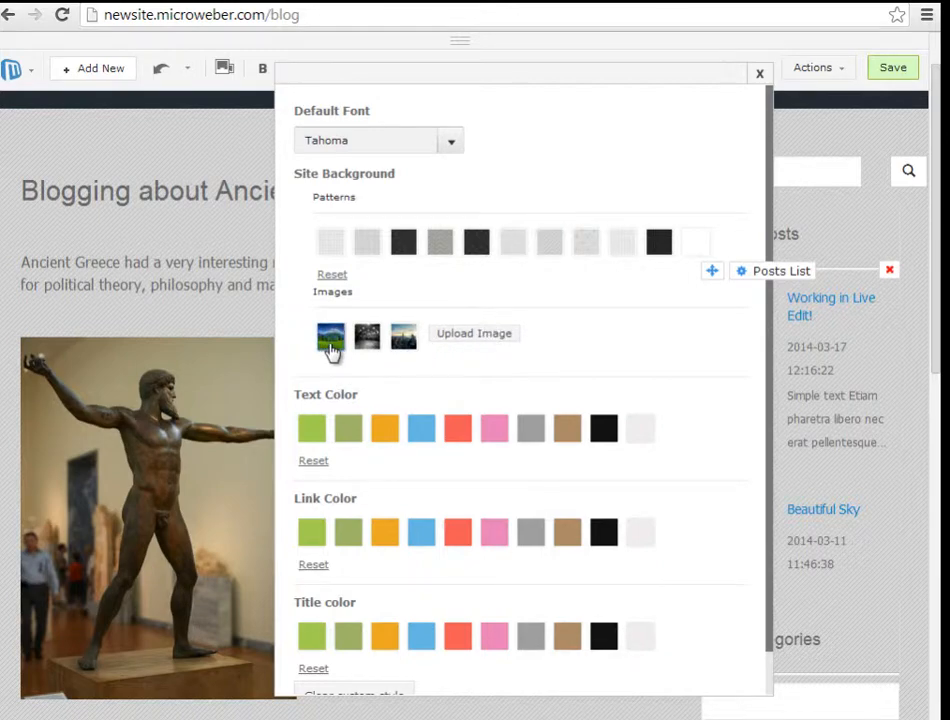
click(330, 336)
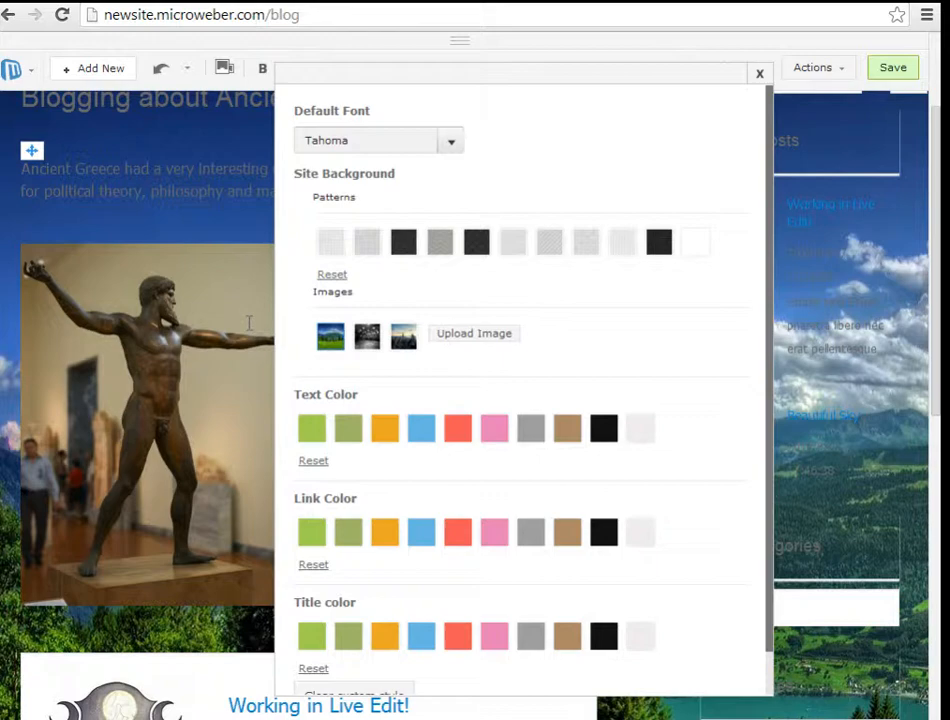
scroll(down, 3)
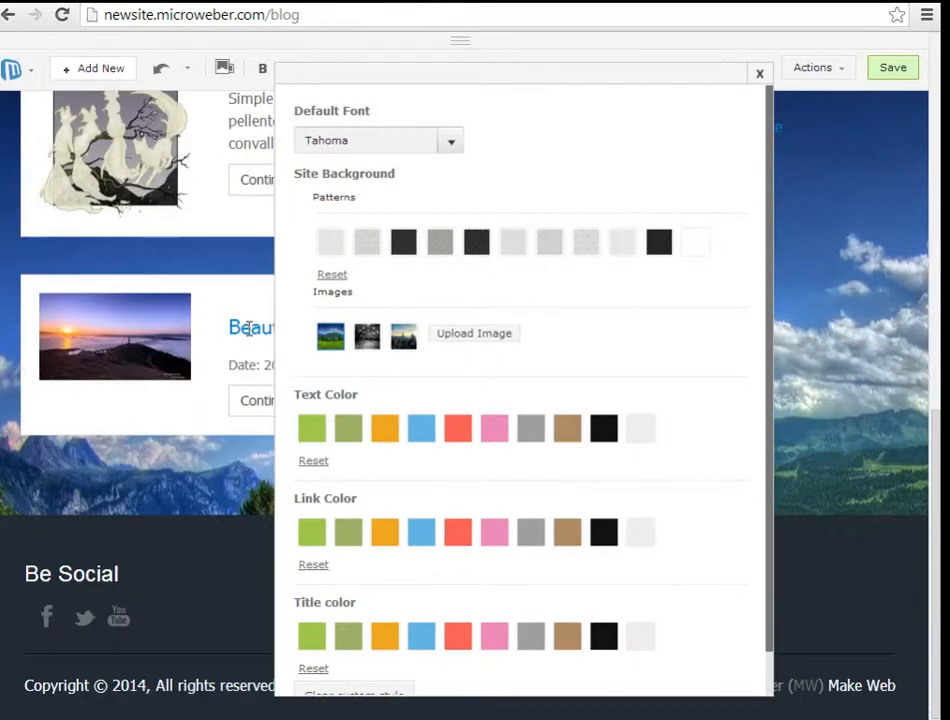
mouse_move(552, 76)
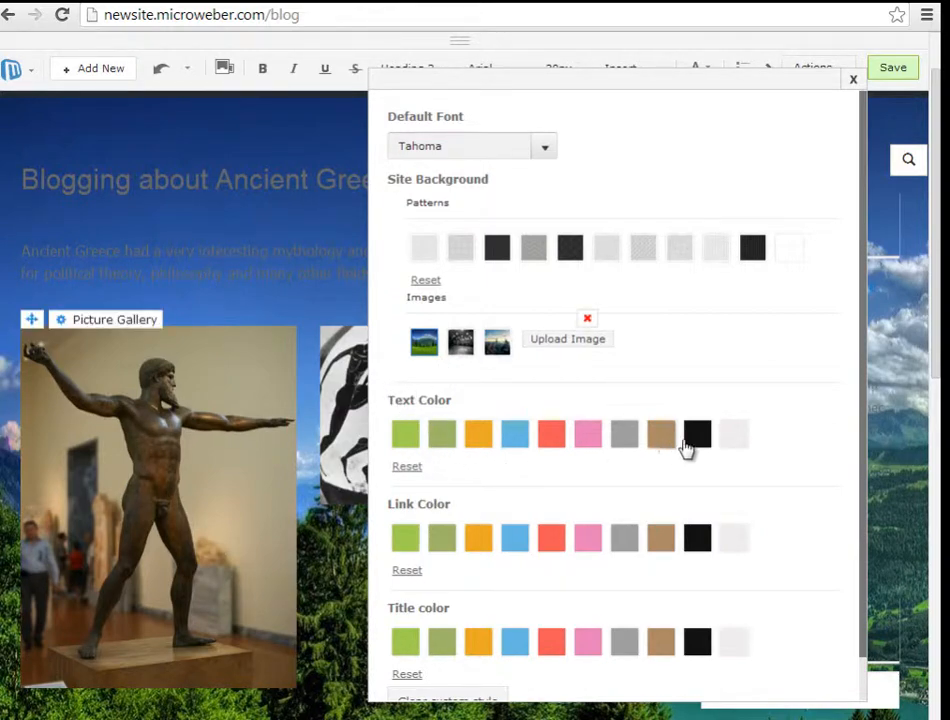
Step: Make the text black, the links orange and the blog titles green in Template Settings
click(696, 432)
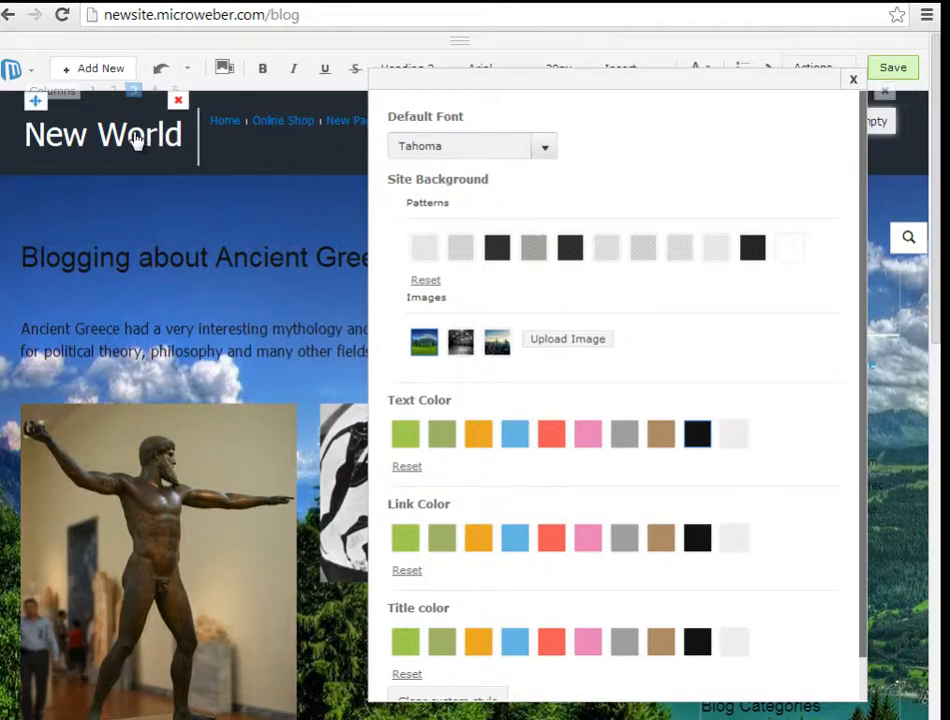
scroll(down, 3)
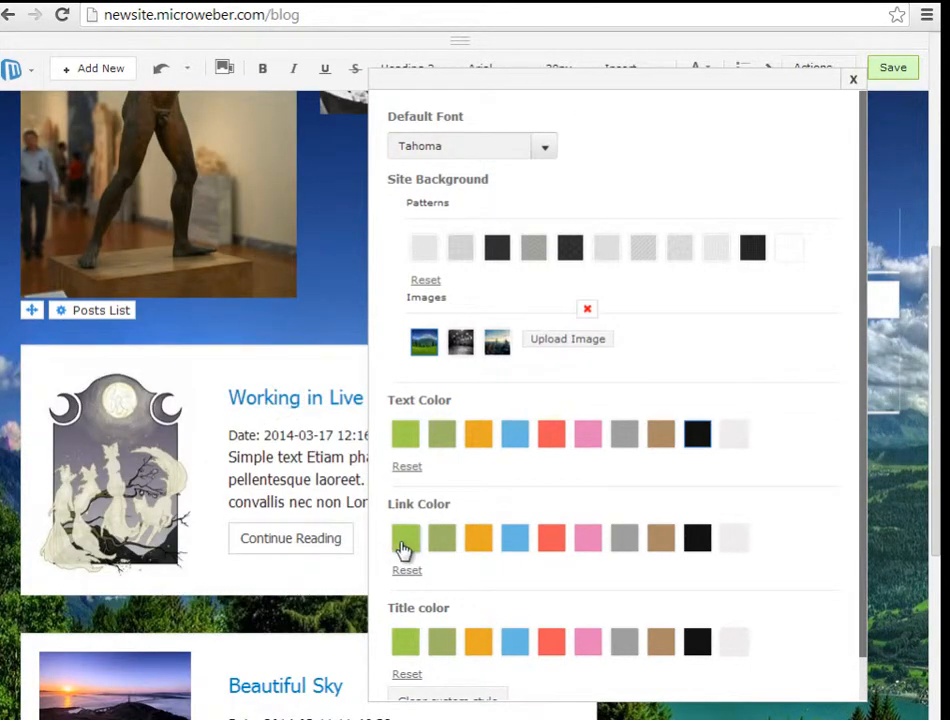
click(404, 538)
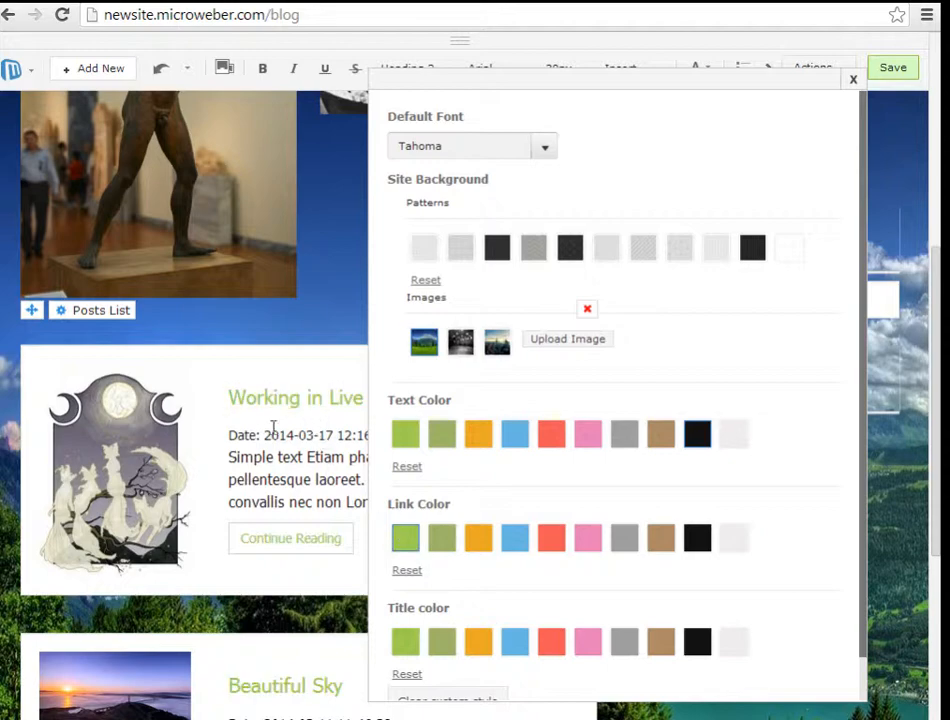
click(478, 538)
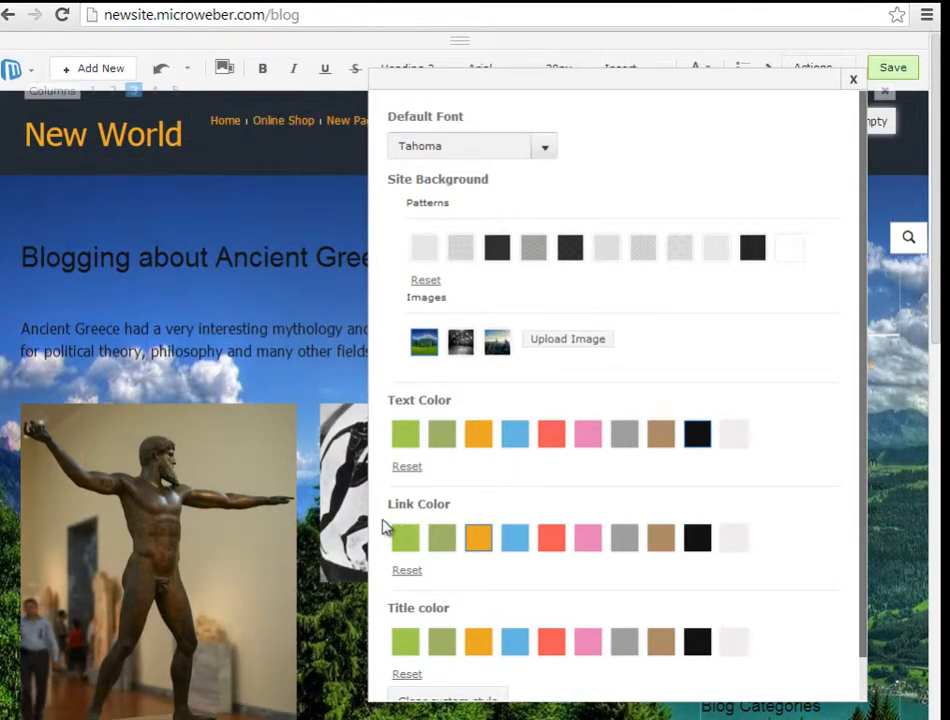
click(440, 642)
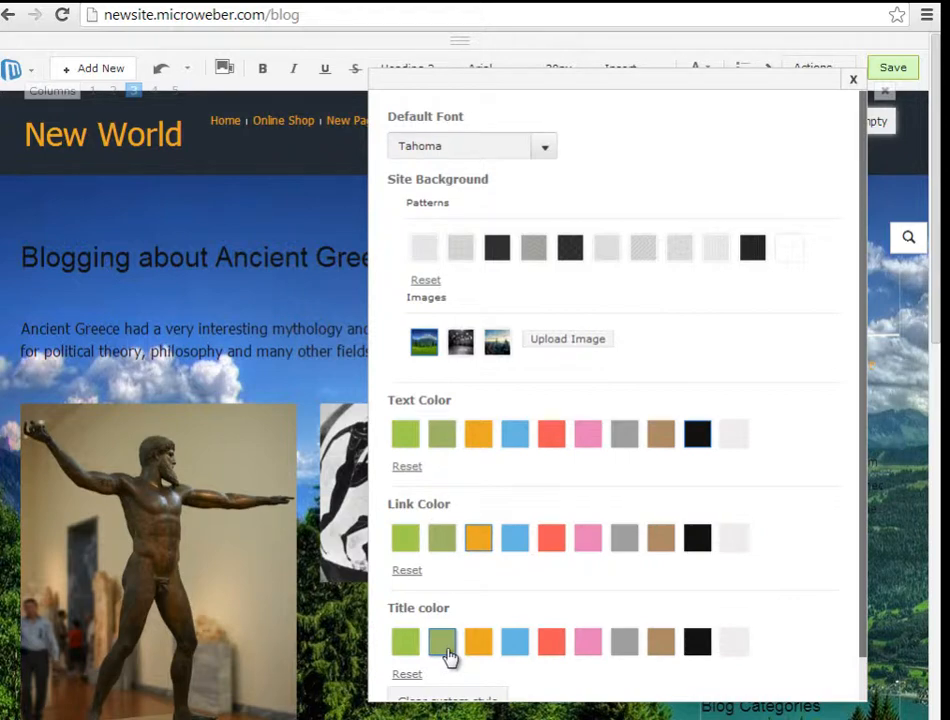
click(442, 642)
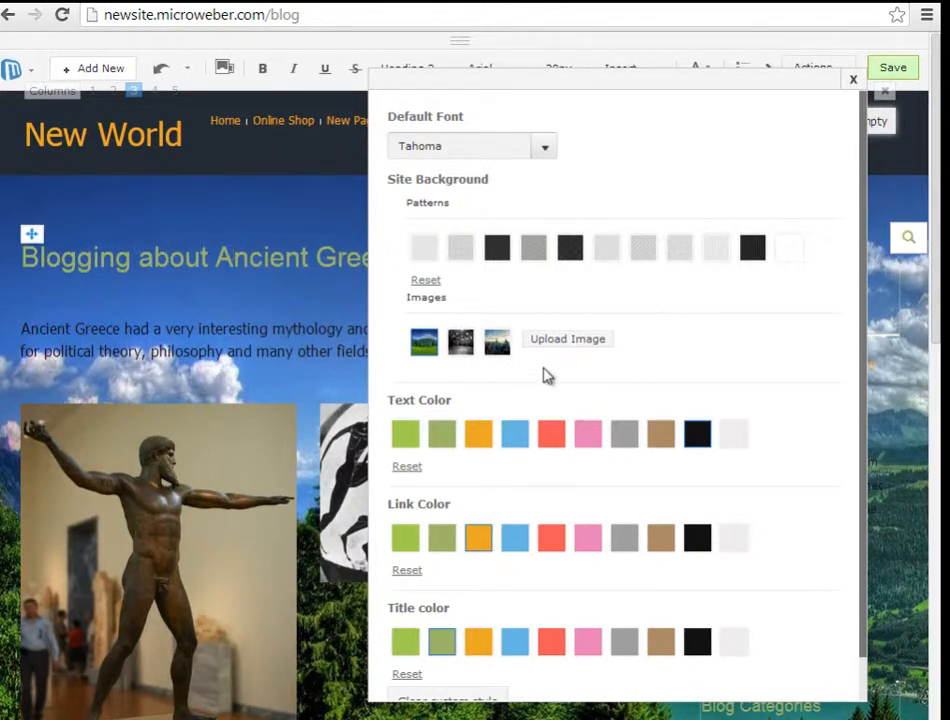
scroll(down, 3)
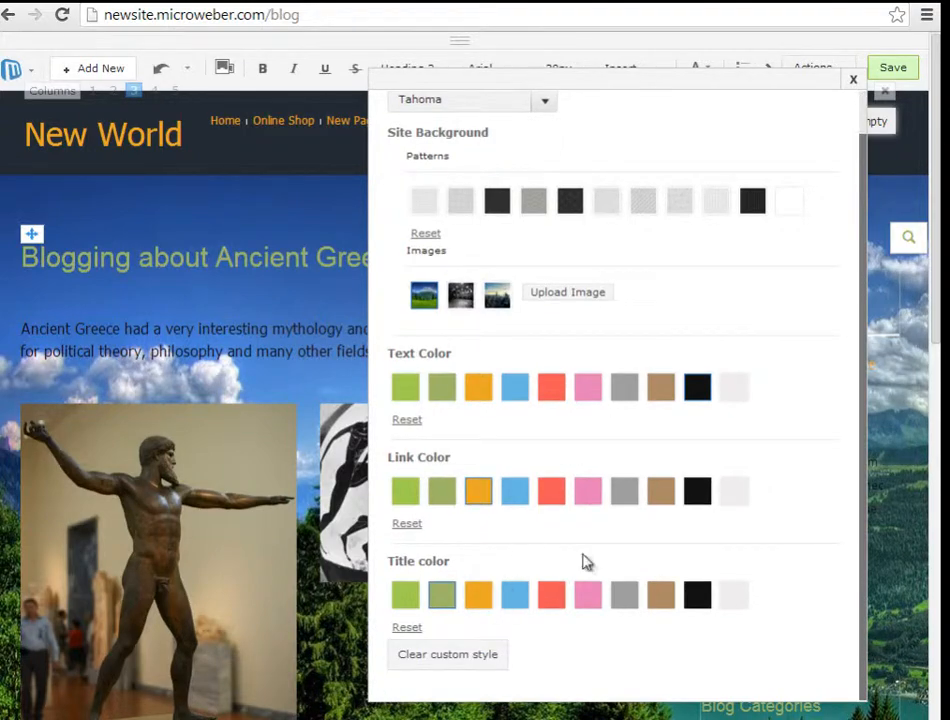
click(852, 80)
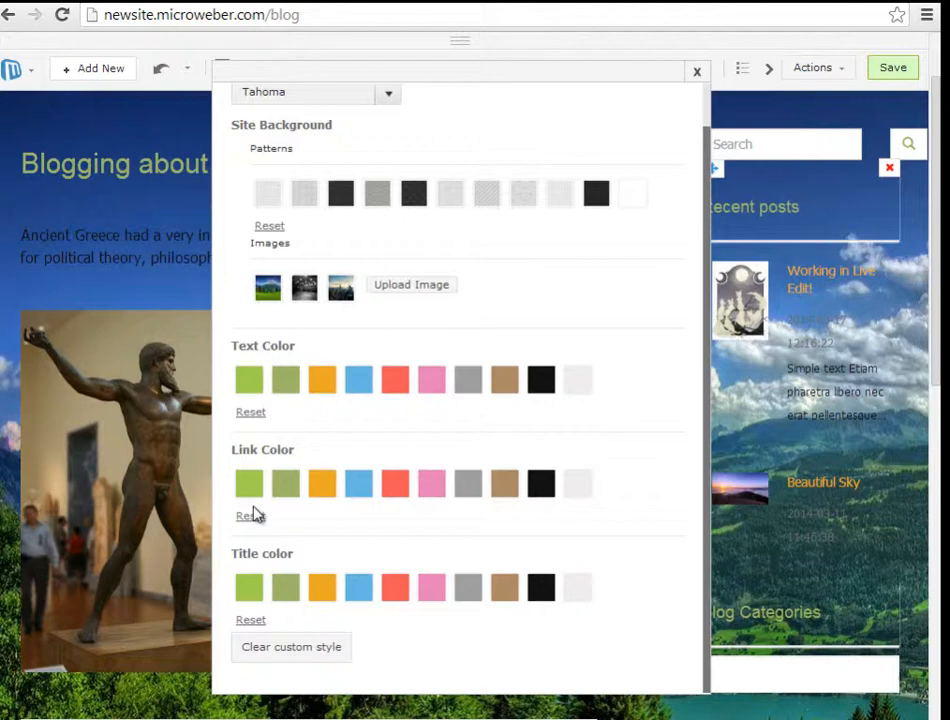
mouse_move(250, 414)
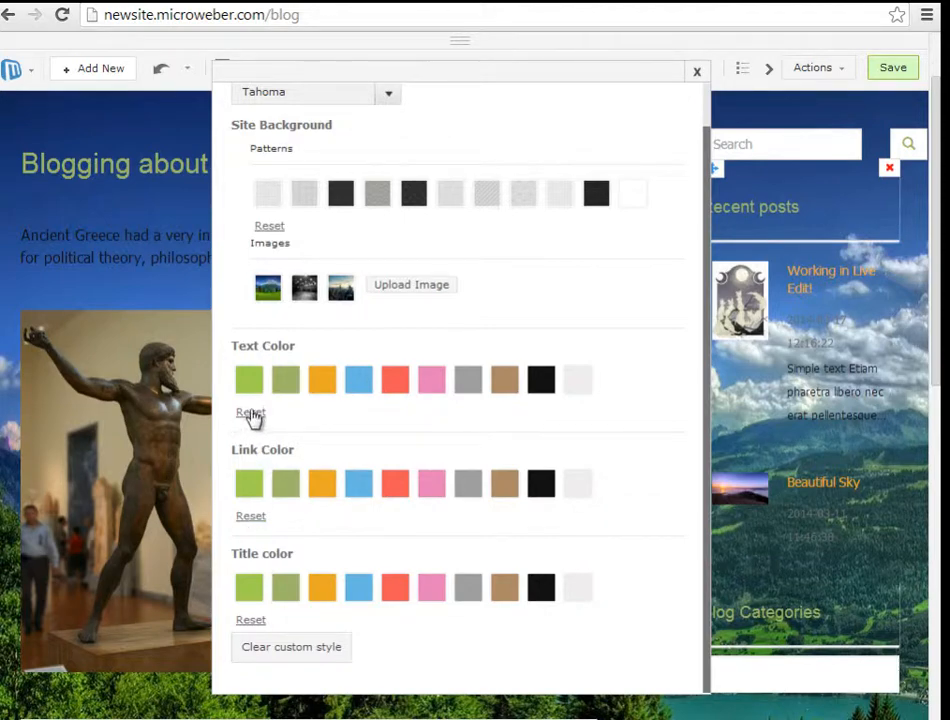
Step: Clear all custom template styles, confirm, and close Template Settings
click(292, 648)
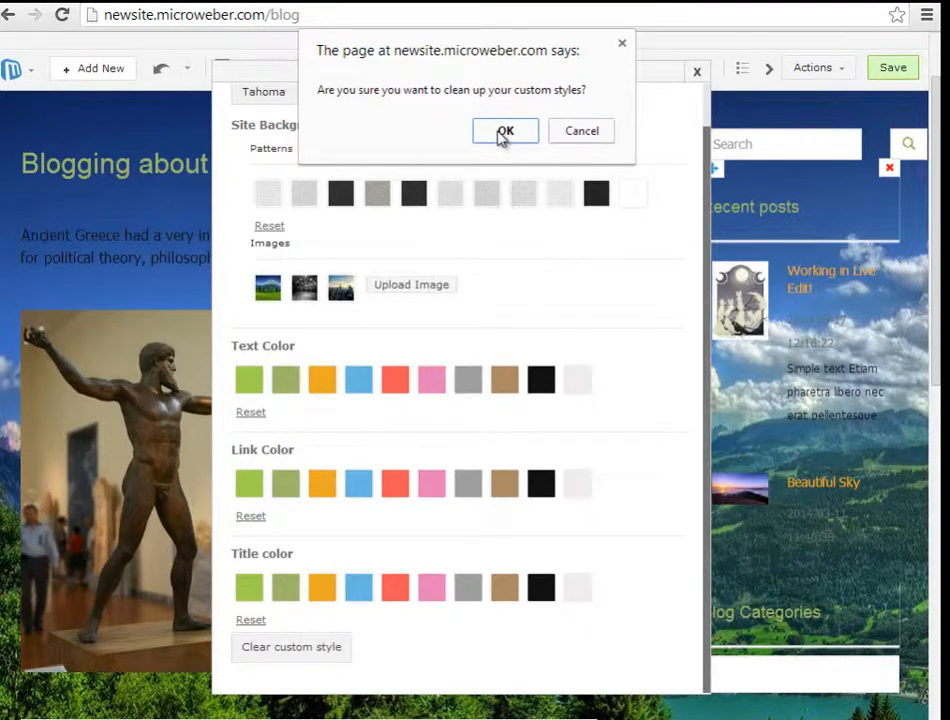
click(504, 132)
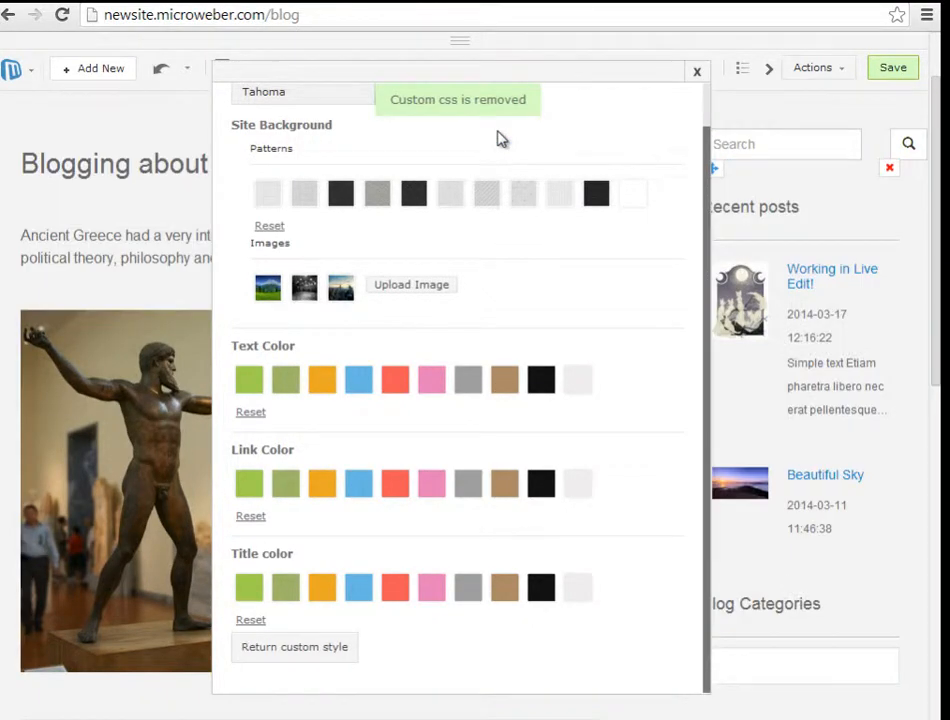
click(696, 72)
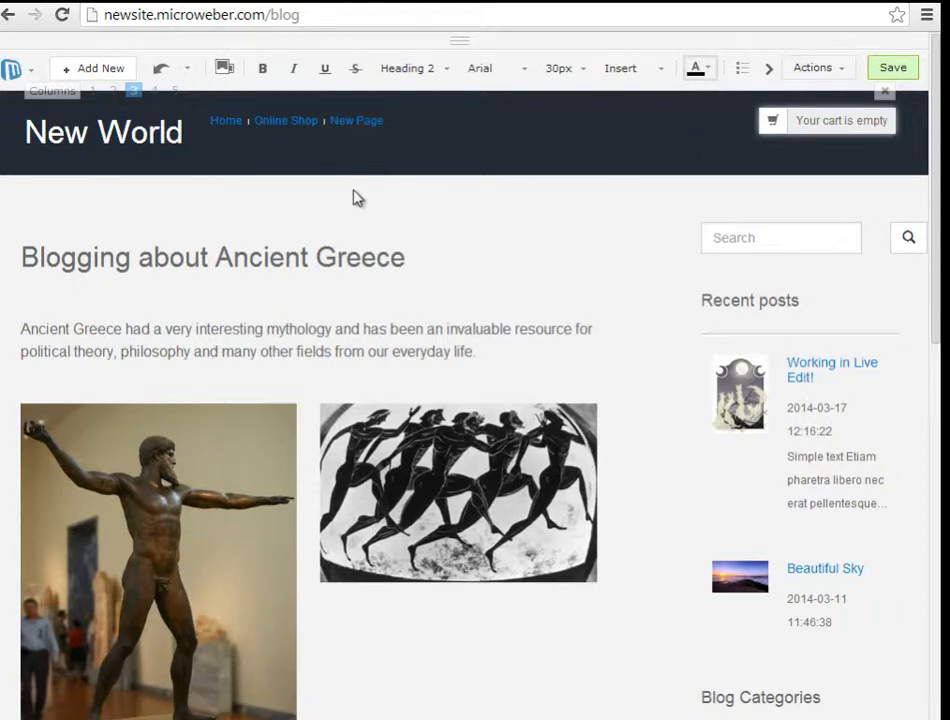
Step: Give the breadcrumb bar a purple background through Actions > Tools > Background
scroll(down, 3)
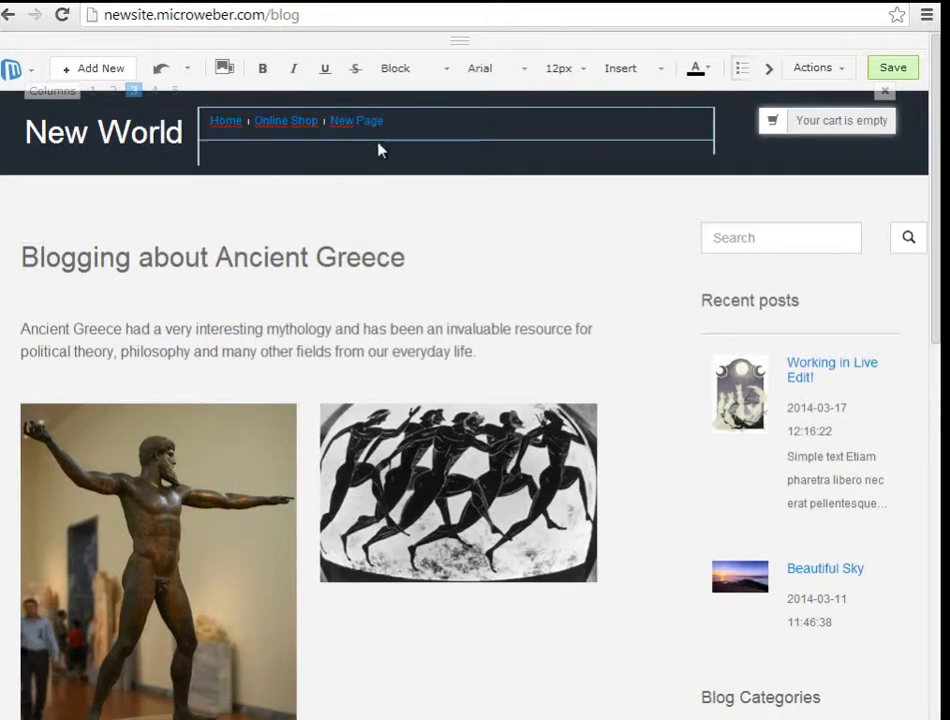
click(812, 68)
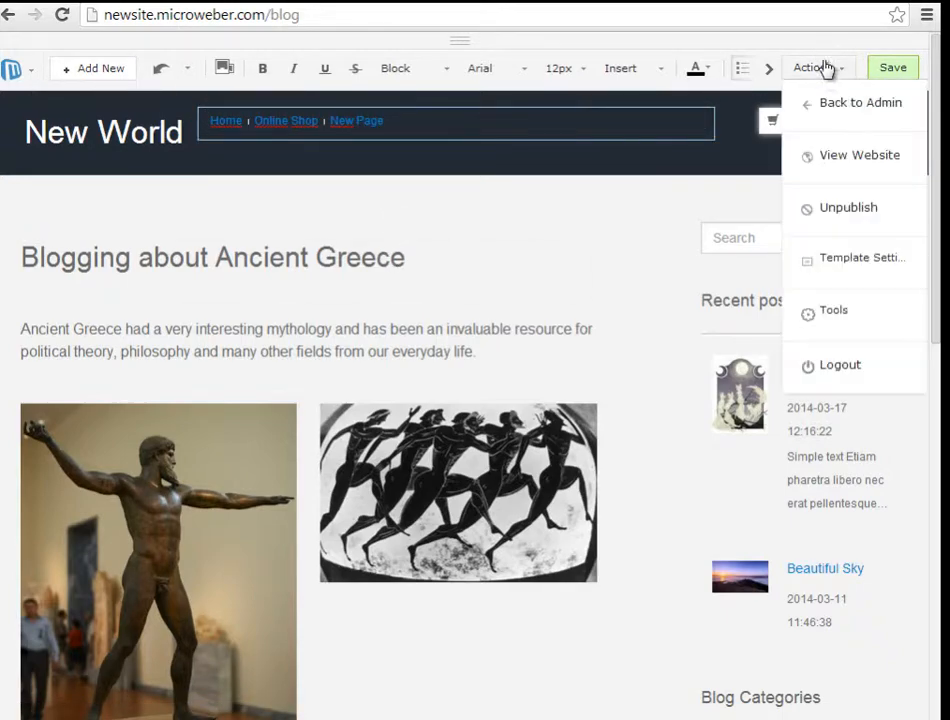
mouse_move(832, 310)
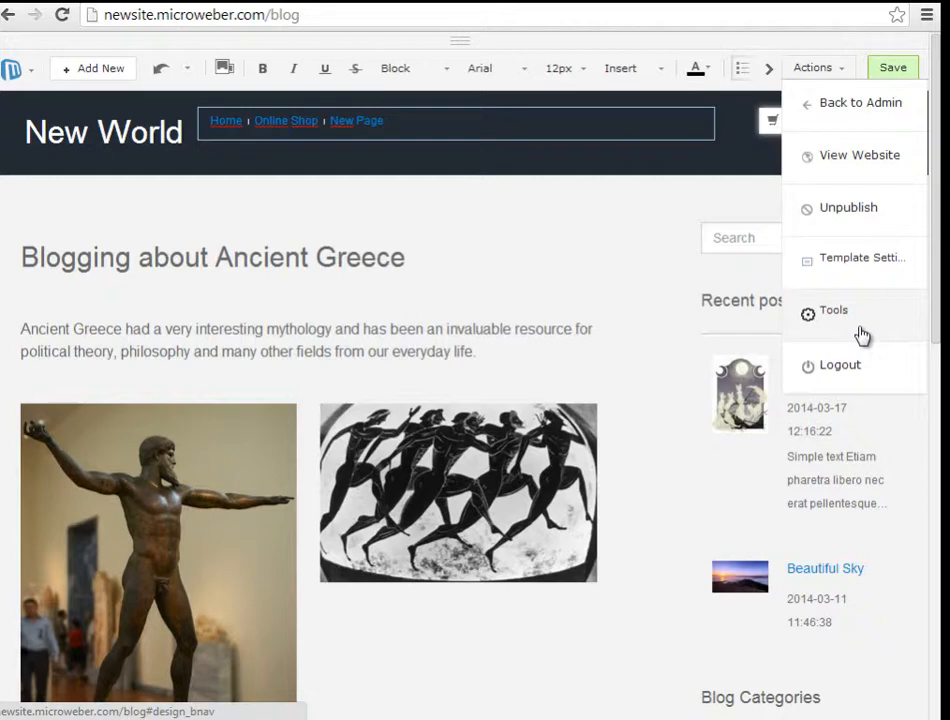
click(832, 310)
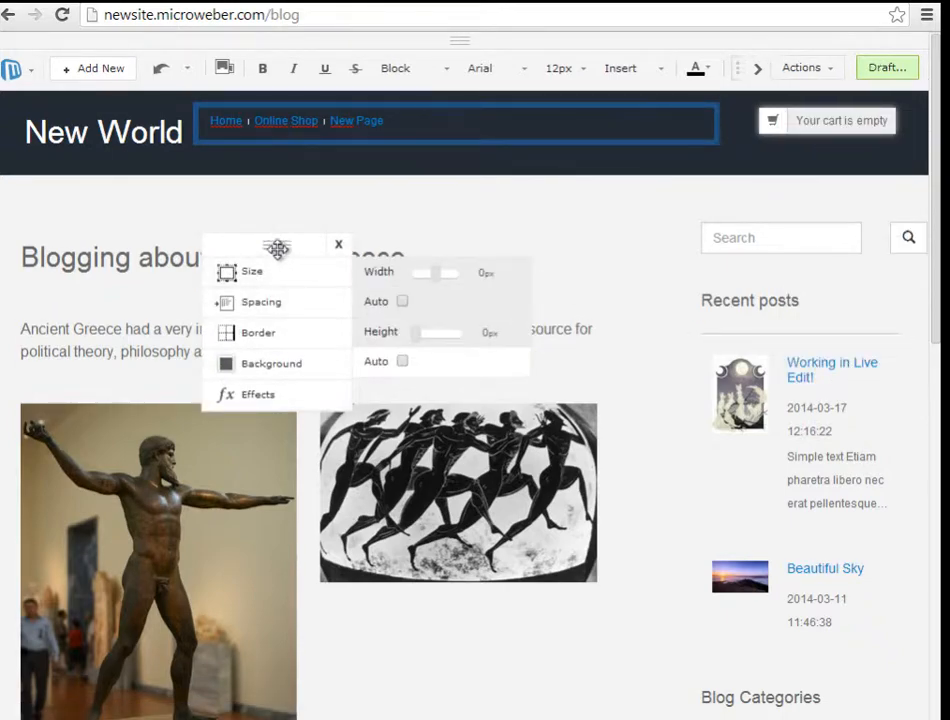
click(272, 364)
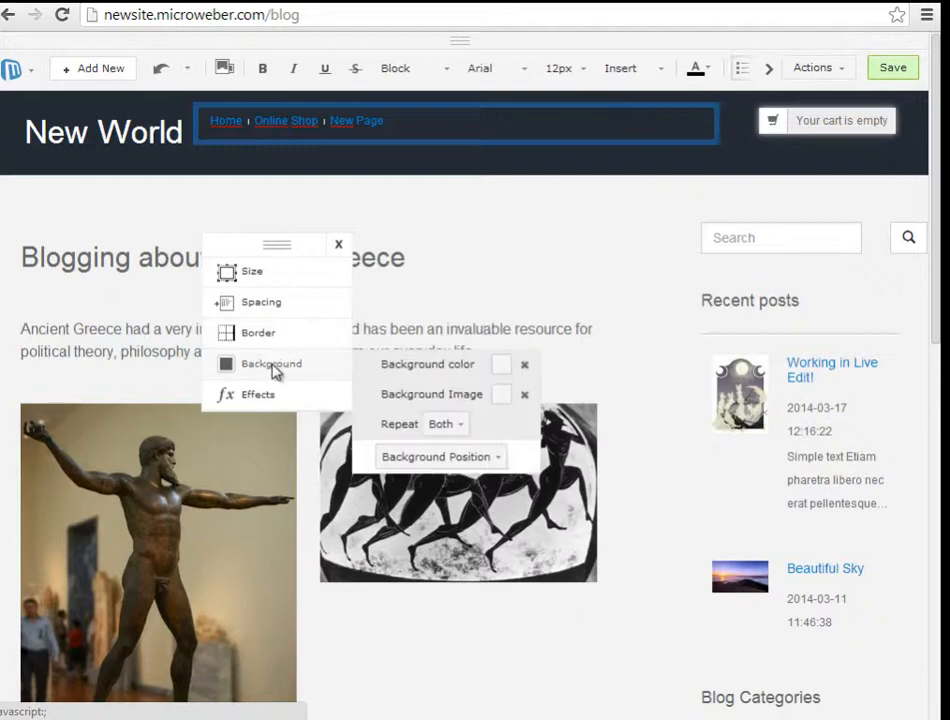
mouse_move(440, 378)
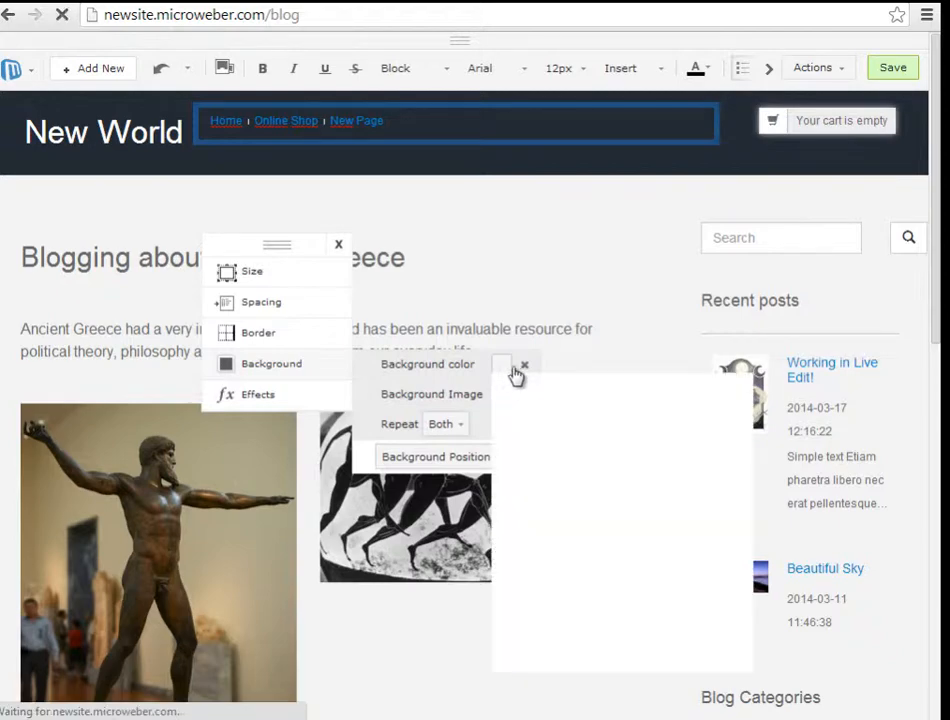
click(500, 364)
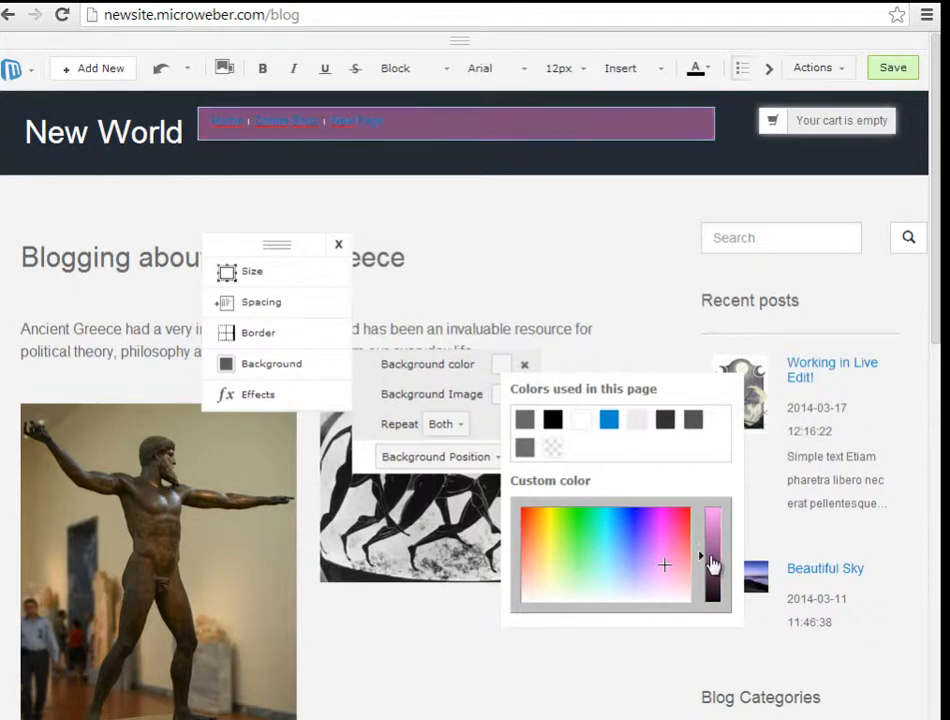
mouse_move(652, 408)
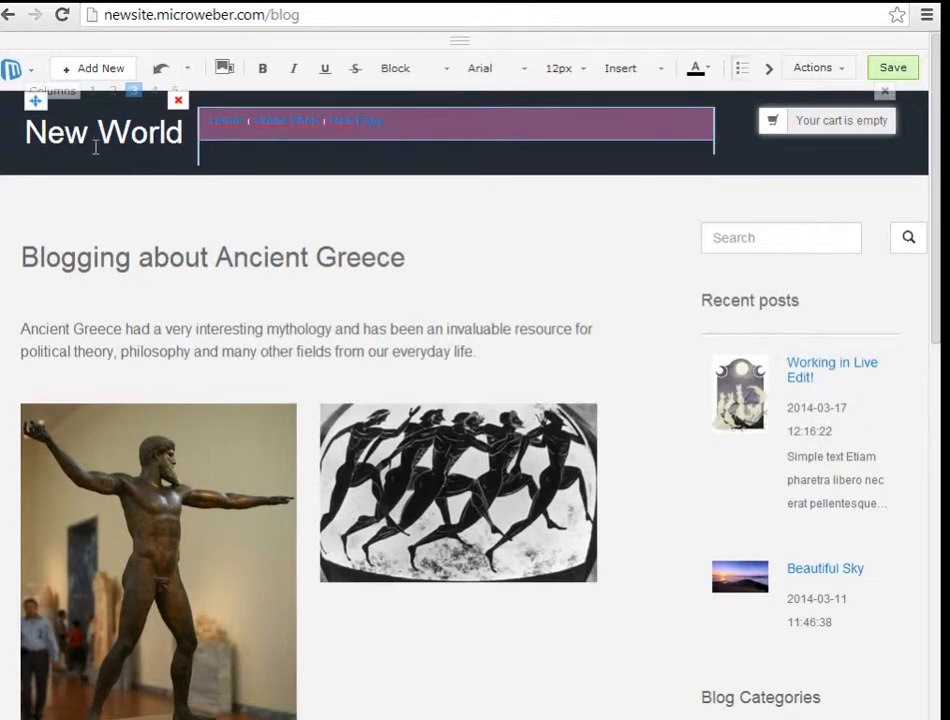
Step: Select the New World site title and bring up the Actions list
click(104, 132)
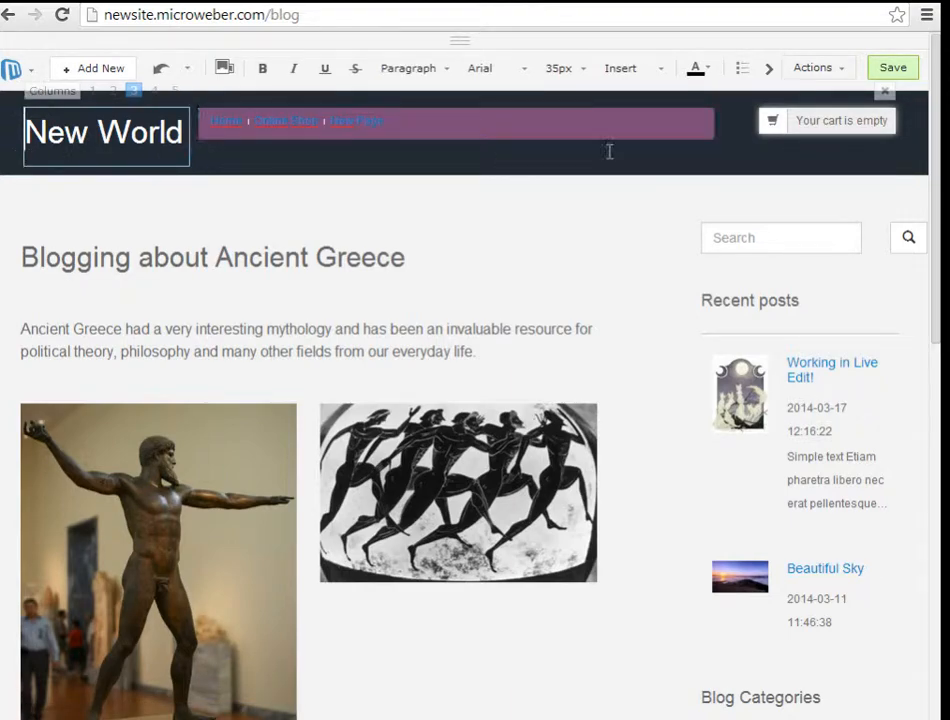
click(812, 68)
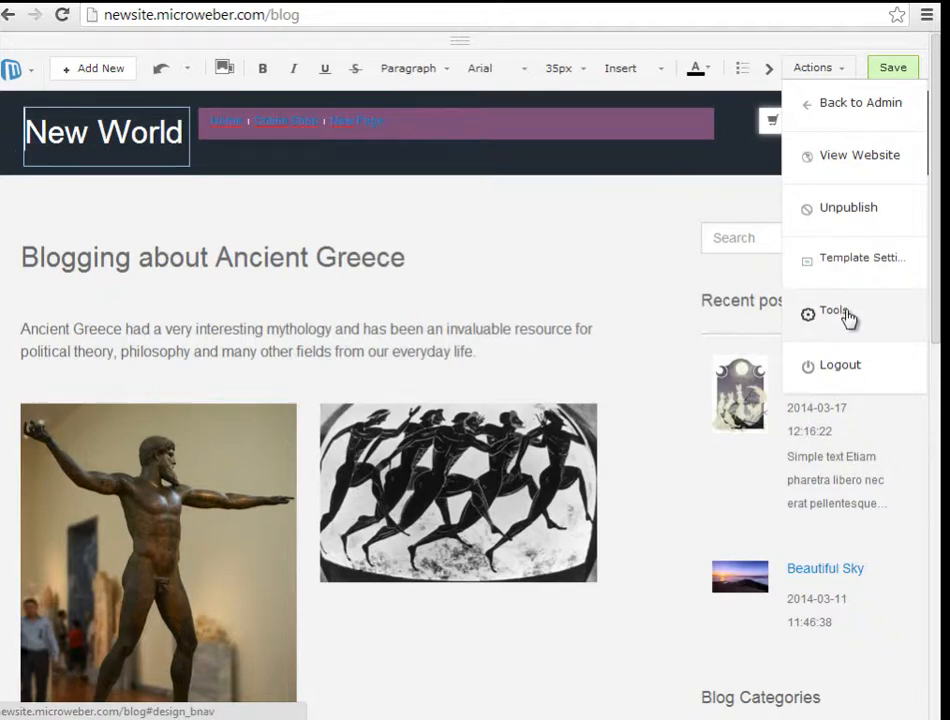